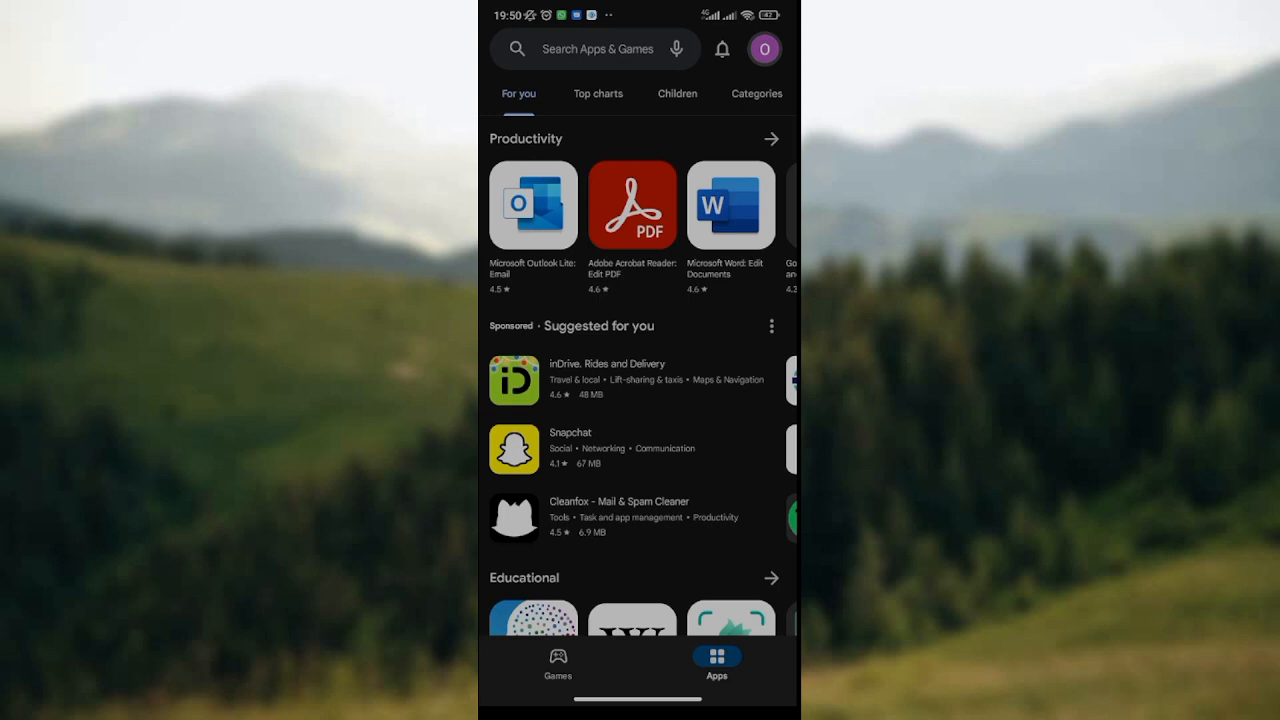
# - Open Manage apps and device from the profile menu to view 33 updates and storage
pyautogui.click(764, 48)
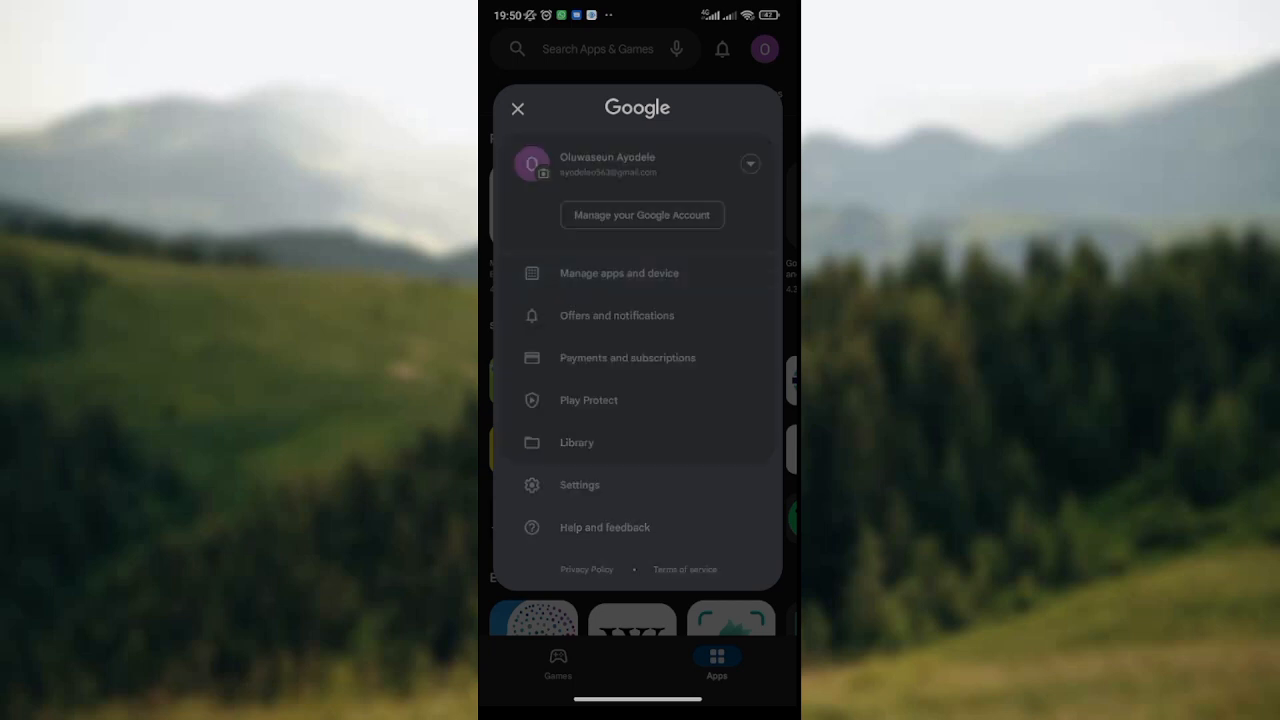
pyautogui.click(618, 273)
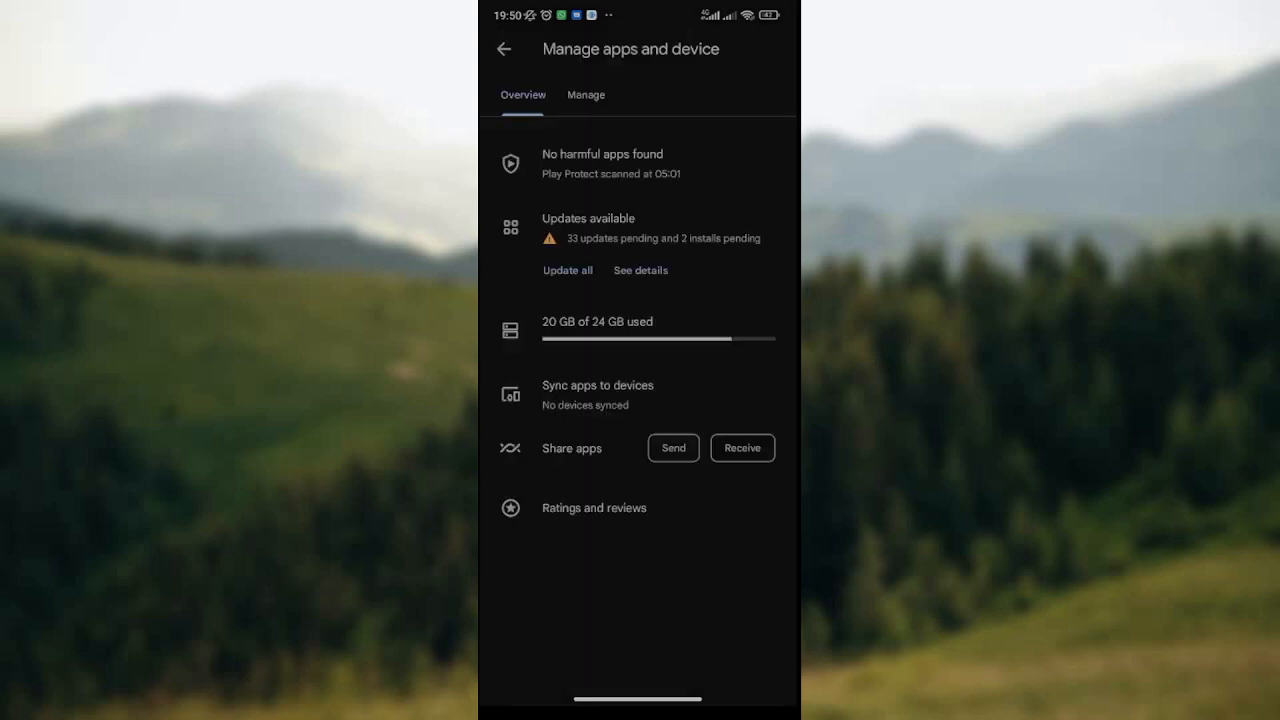